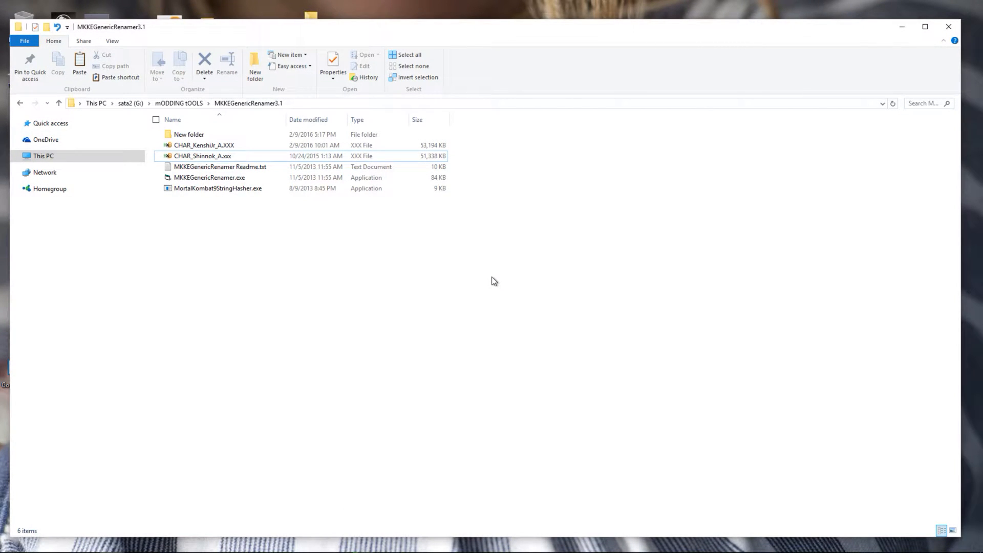
pyautogui.moveTo(488, 274)
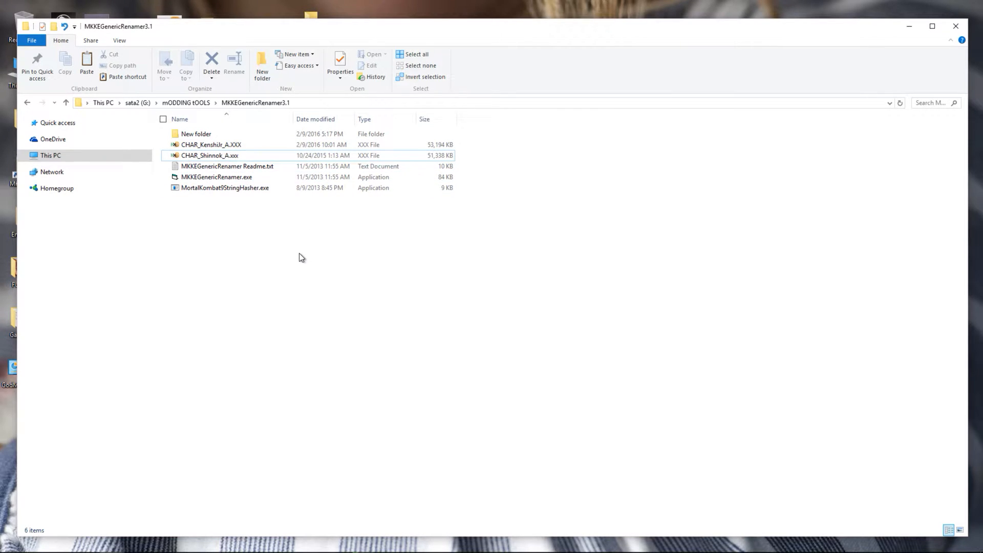
pyautogui.moveTo(297, 256)
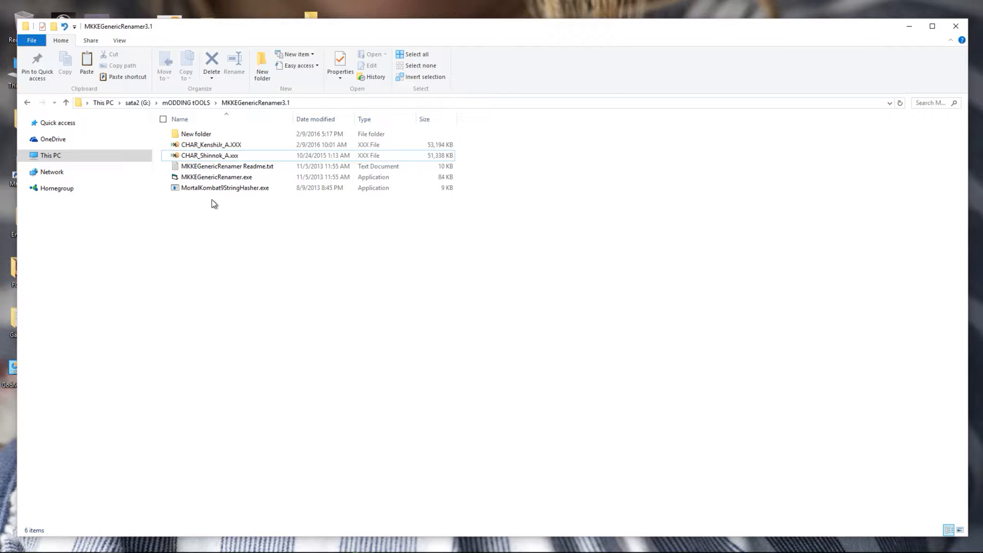
pyautogui.moveTo(270, 234)
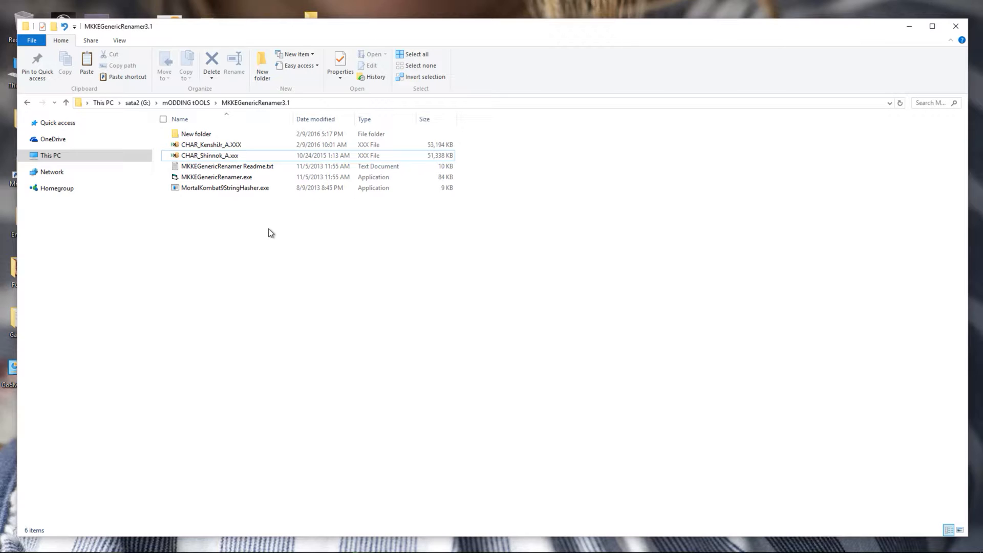
# - Briefly inspect the Kenshi Jr. character archive in the hex editor, then close the hex view
pyautogui.click(210, 156)
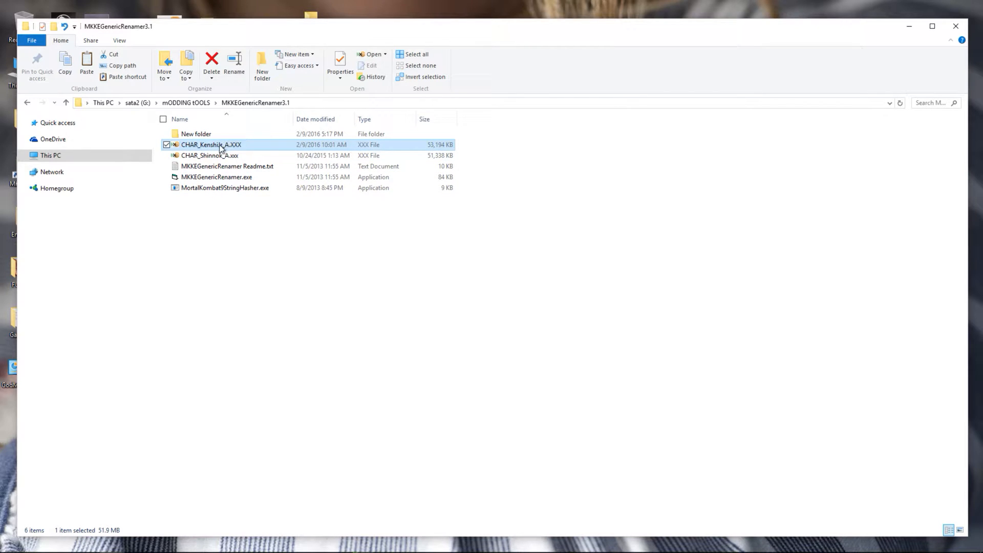
pyautogui.doubleClick(207, 145)
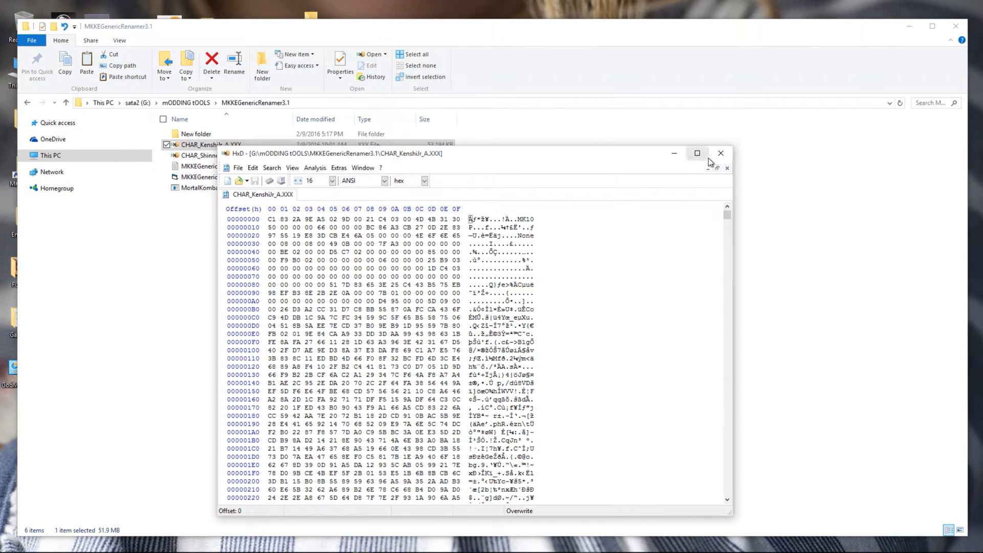
pyautogui.click(720, 153)
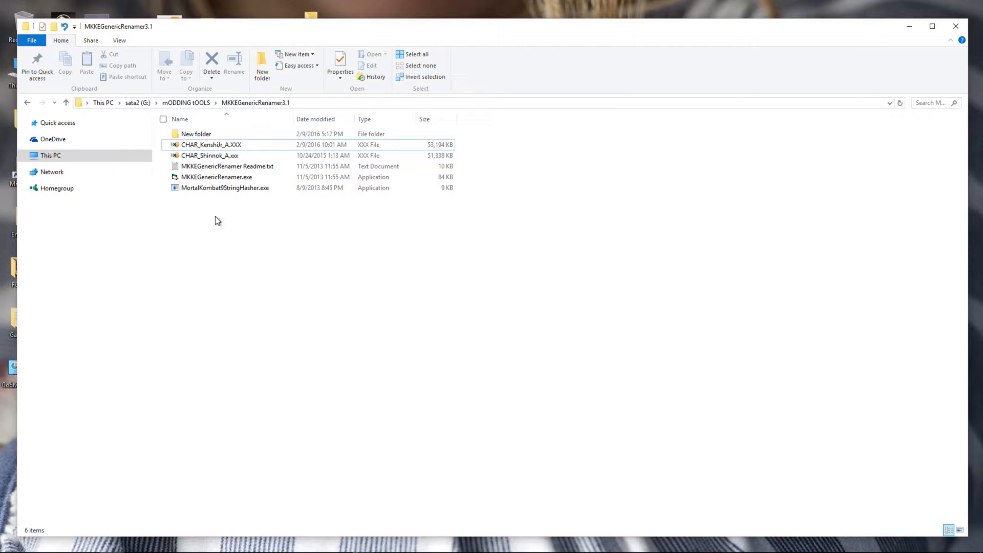
pyautogui.moveTo(228, 176)
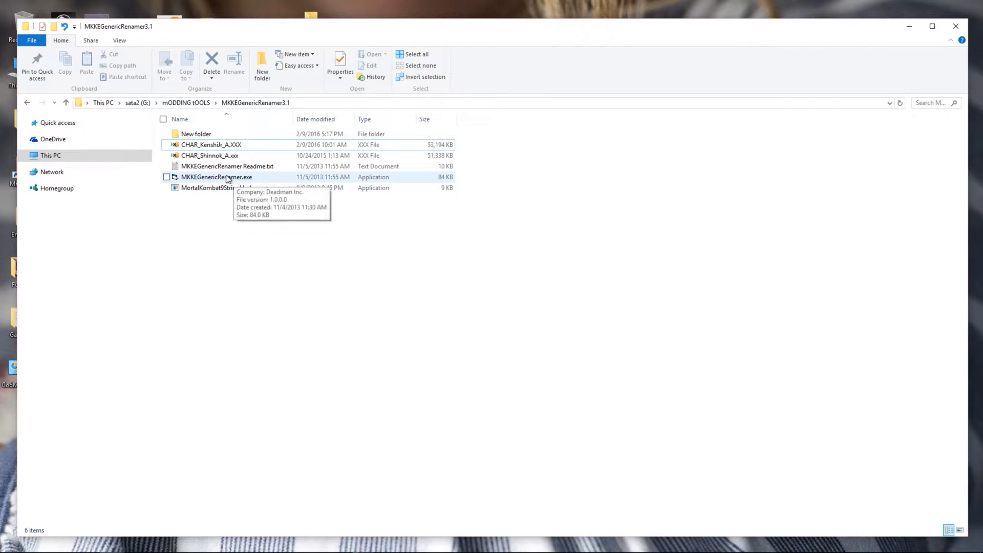
# - In the string renamer, replace CHAR_KenshiJr_A with CHAR_Shinnok_R in the archive with Fix Hashes on (14 strings)
pyautogui.doubleClick(213, 177)
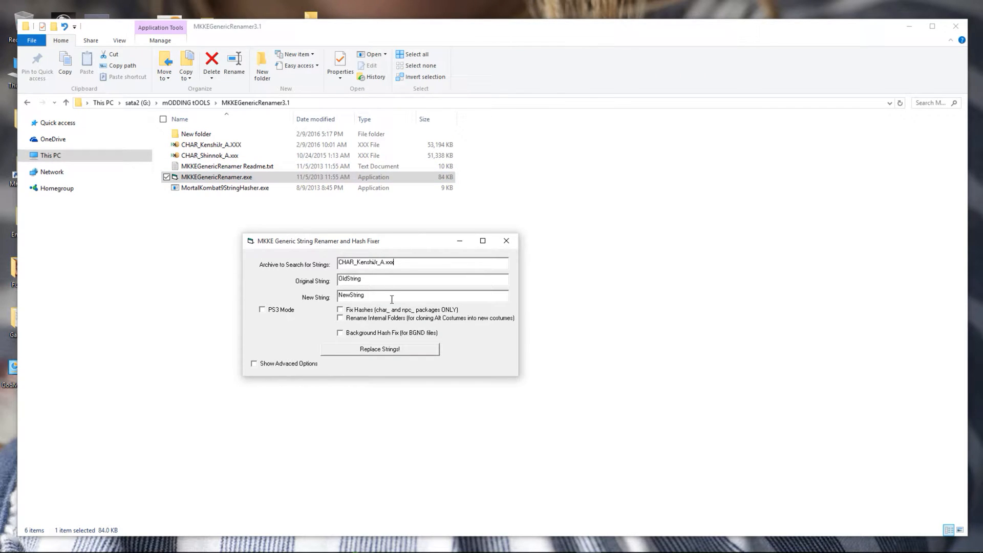
pyautogui.write('CHAR_KenshiJr_A')
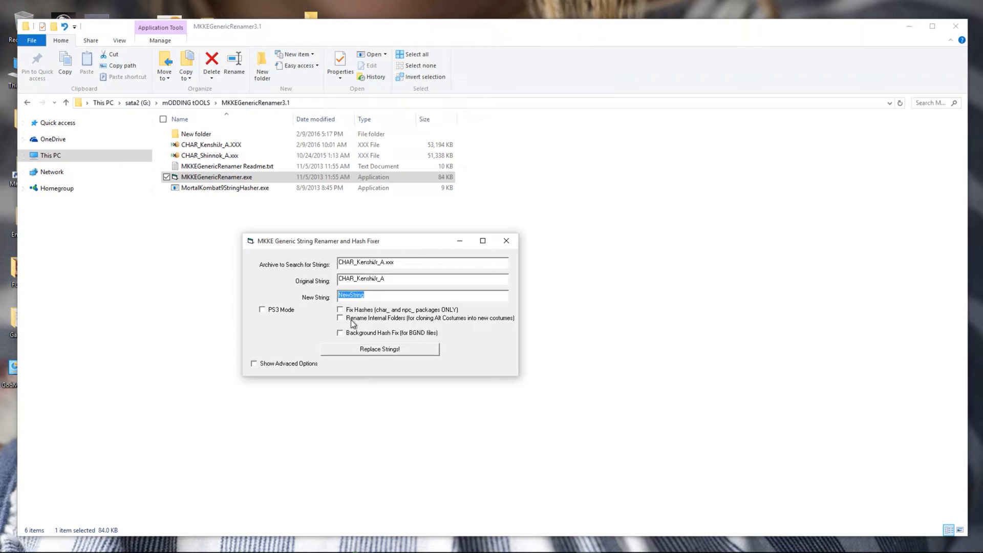
pyautogui.write('CHAR_Ke')
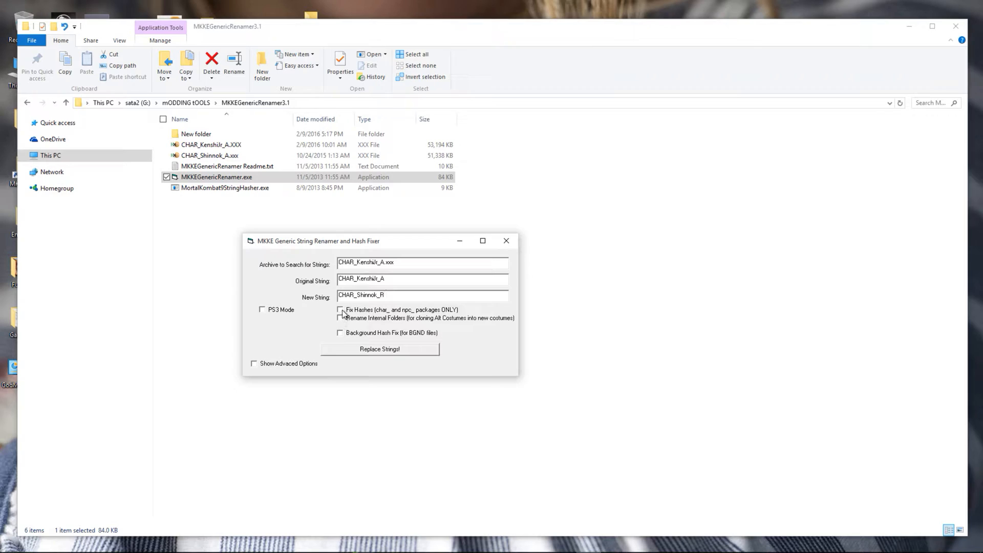
pyautogui.click(340, 309)
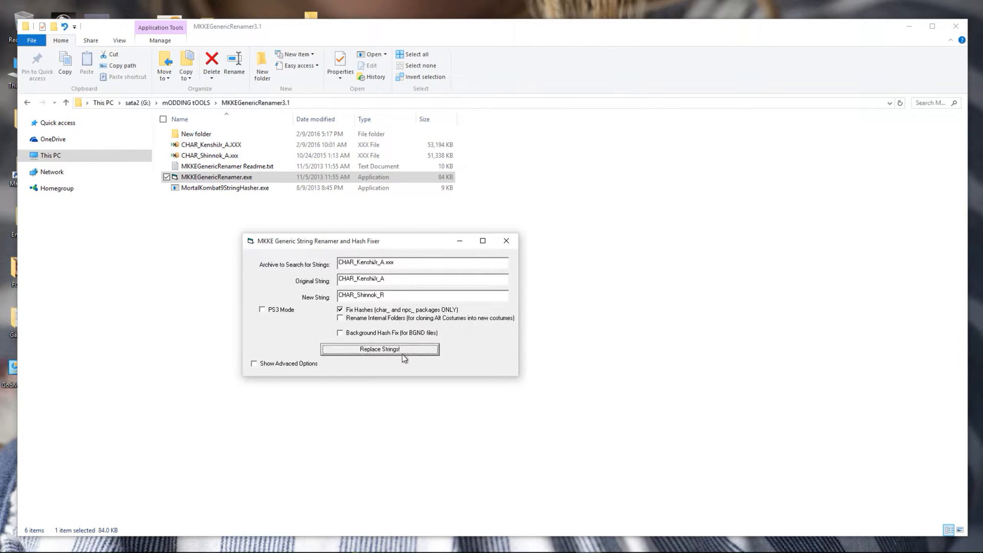
pyautogui.moveTo(461, 330)
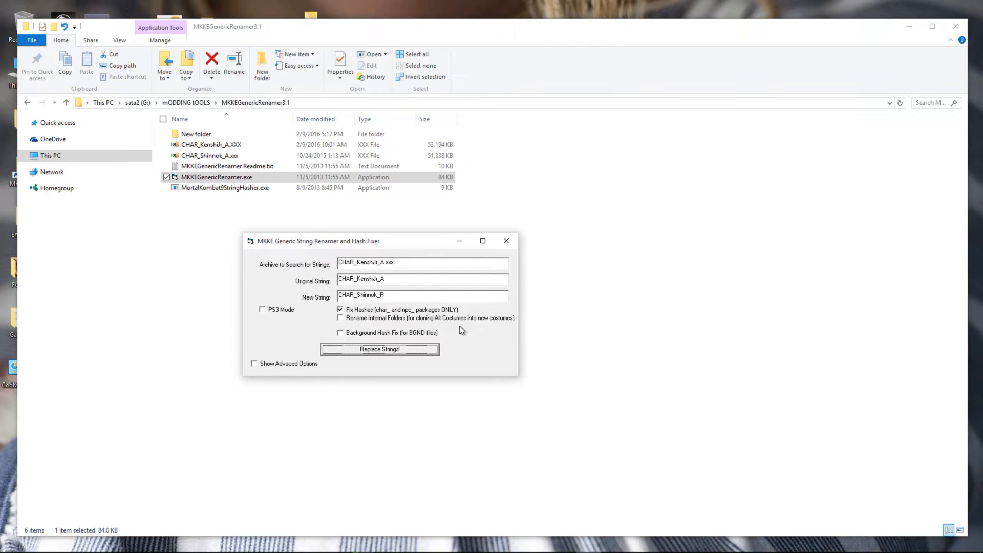
pyautogui.moveTo(465, 333)
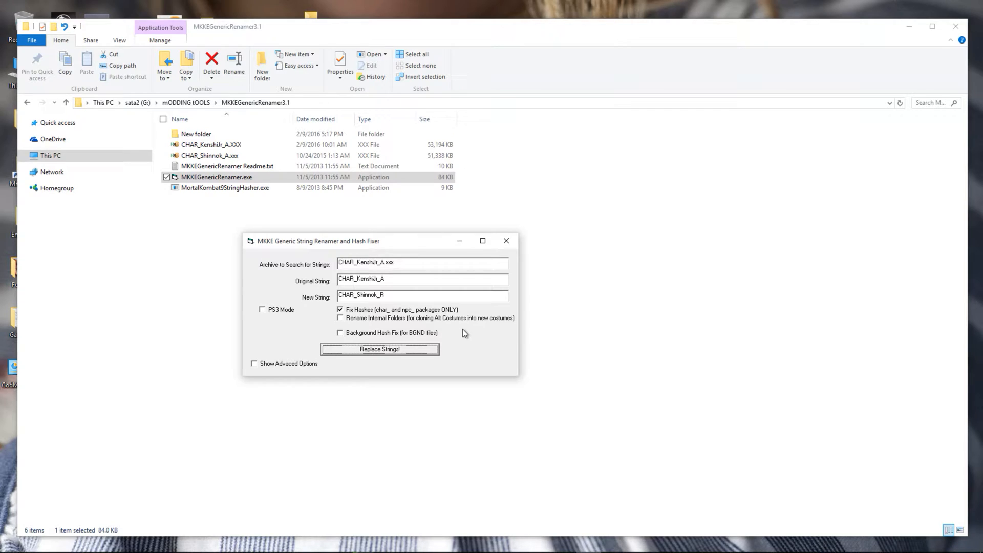
pyautogui.click(378, 348)
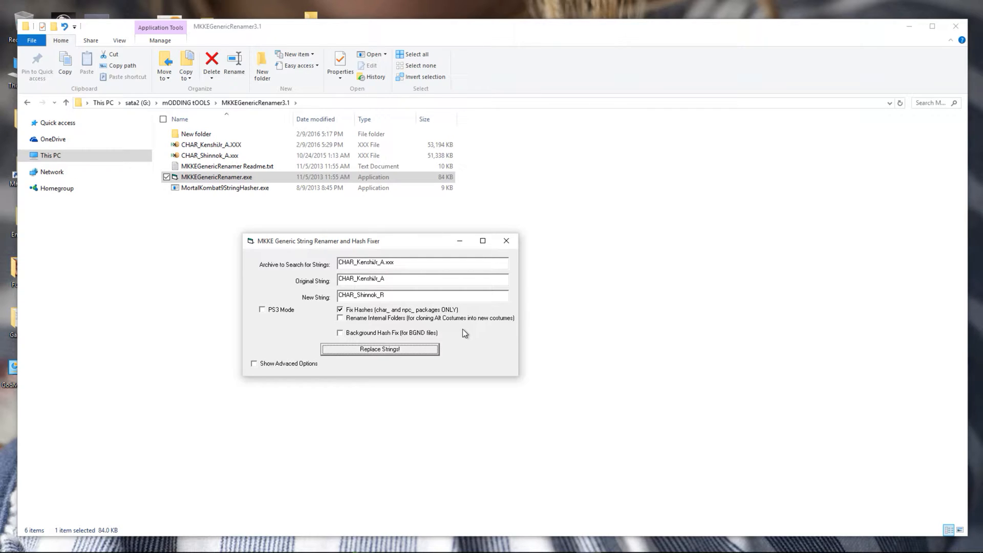
pyautogui.click(379, 349)
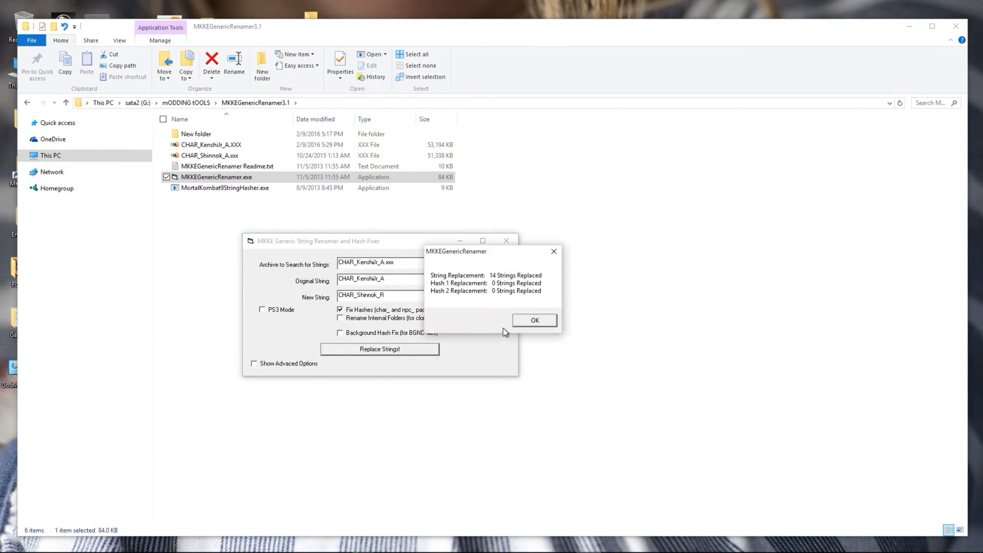
pyautogui.click(535, 319)
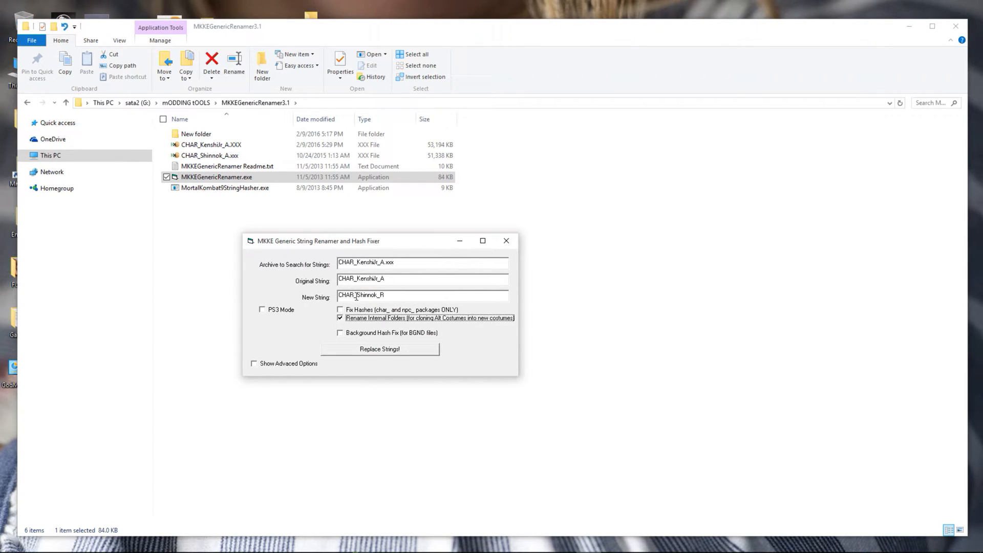
# - Replace KenshiJr_A with Shinnok_R including internal folder names, replacing 19 strings
pyautogui.doubleClick(346, 295)
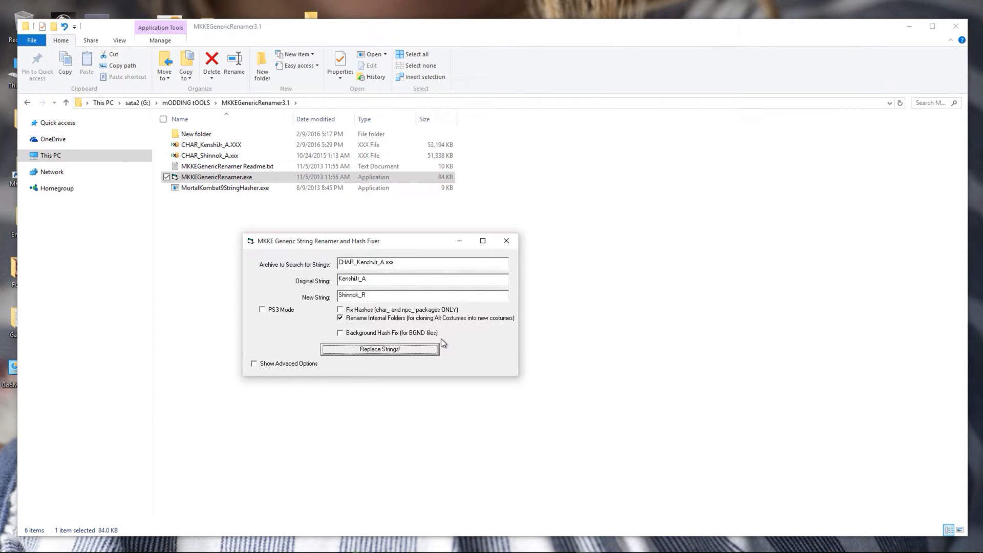
pyautogui.click(379, 349)
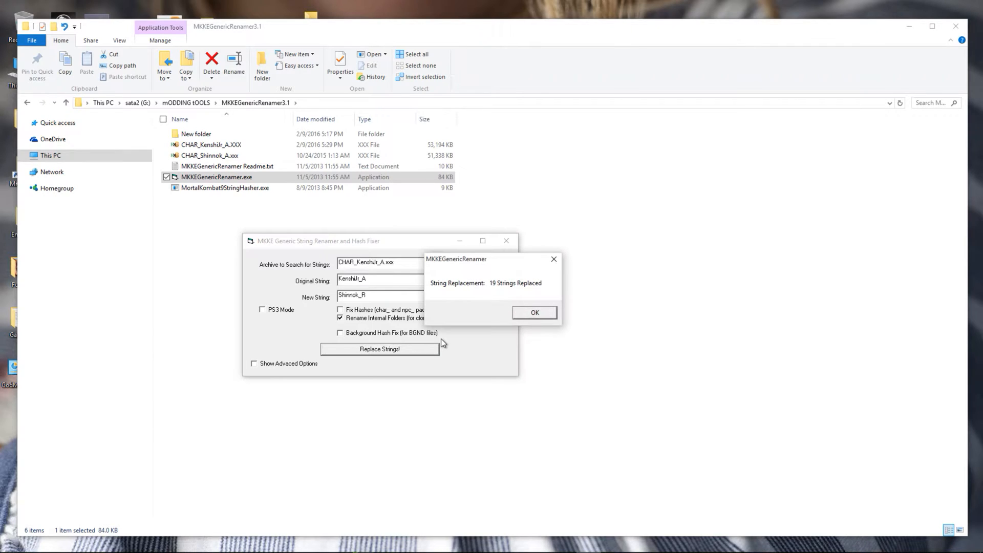
pyautogui.click(534, 312)
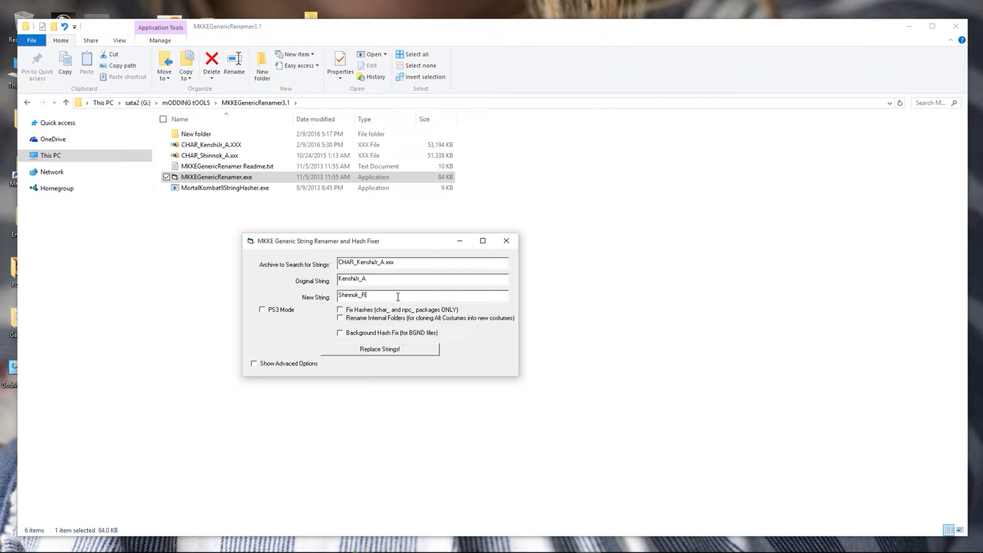
# - Replace KenshiJr with Shinnok with both options off, replacing 74 strings
pyautogui.press('BackSpace')
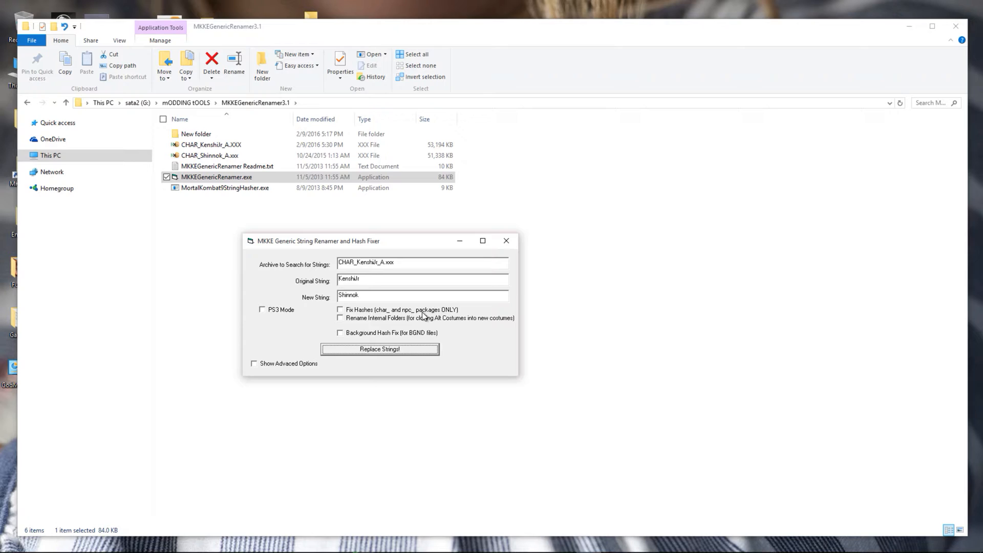
pyautogui.click(380, 349)
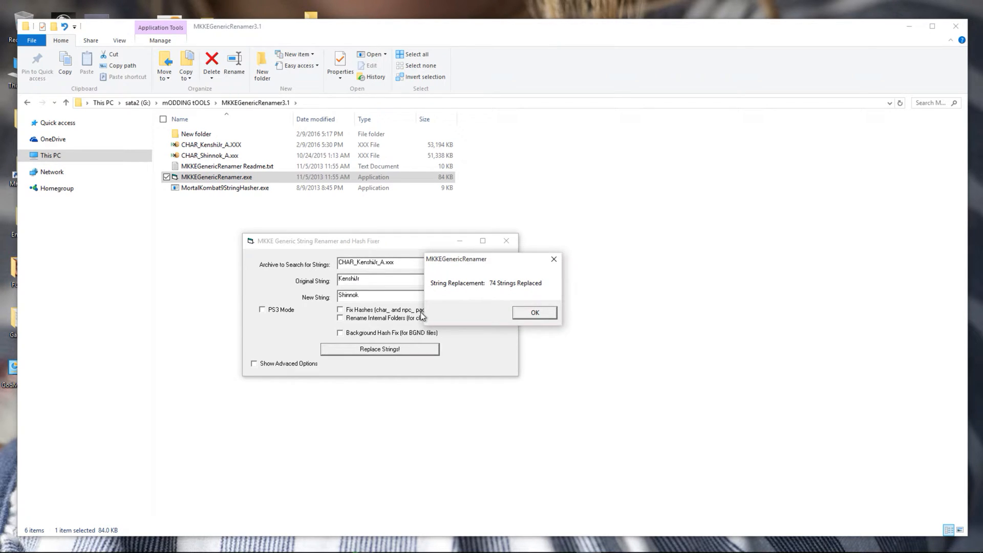
pyautogui.click(534, 313)
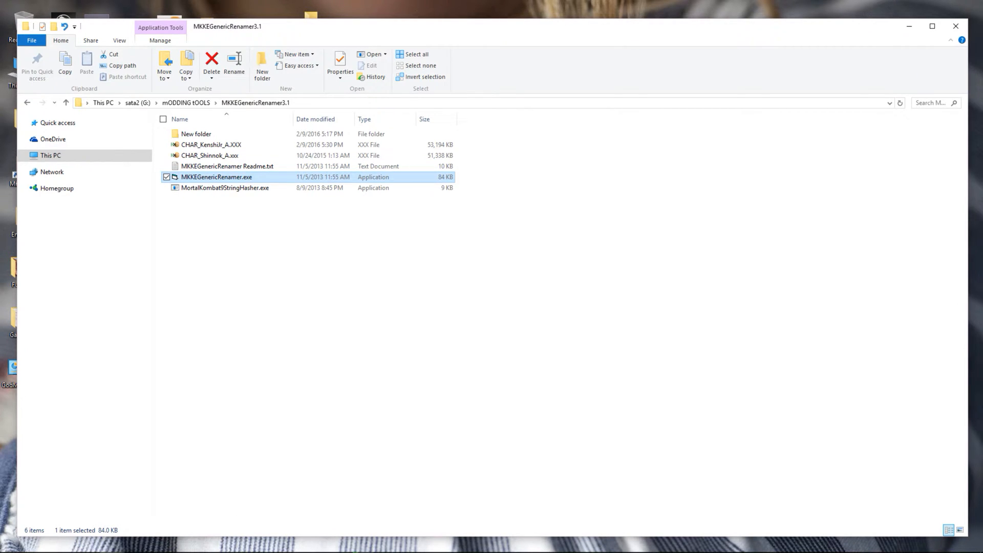
pyautogui.moveTo(370, 23)
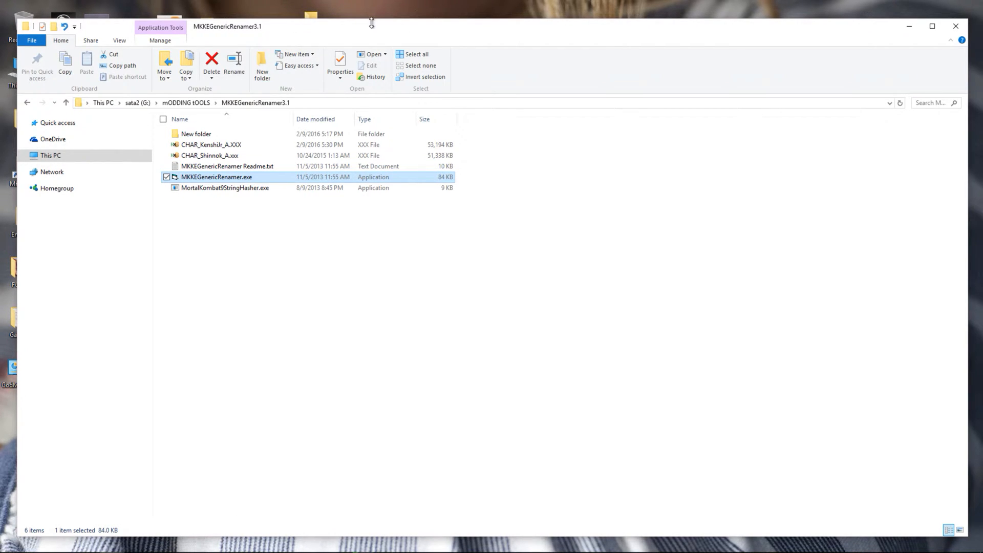
# - Restore the File Explorer window from maximized so the renamer shows beside it
pyautogui.doubleClick(217, 176)
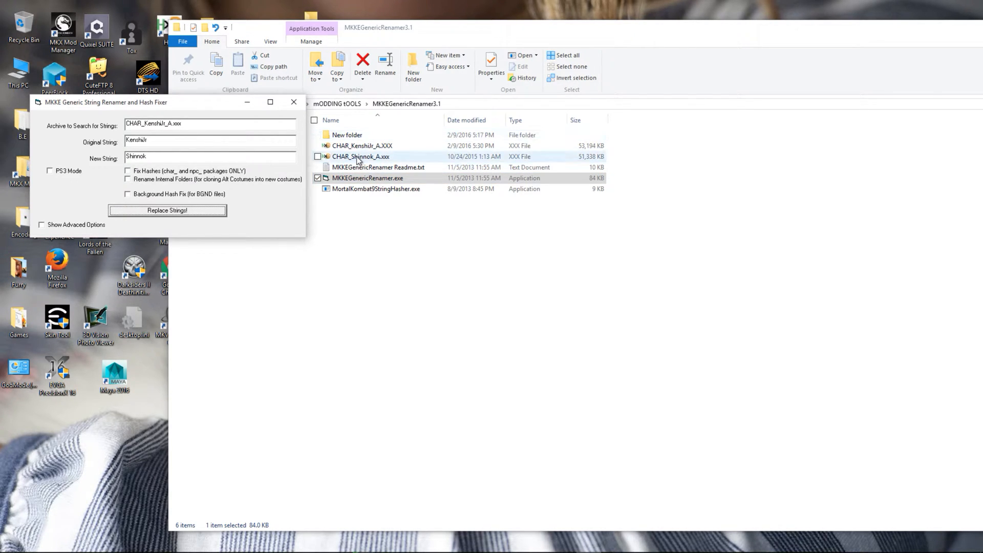
pyautogui.moveTo(378, 163)
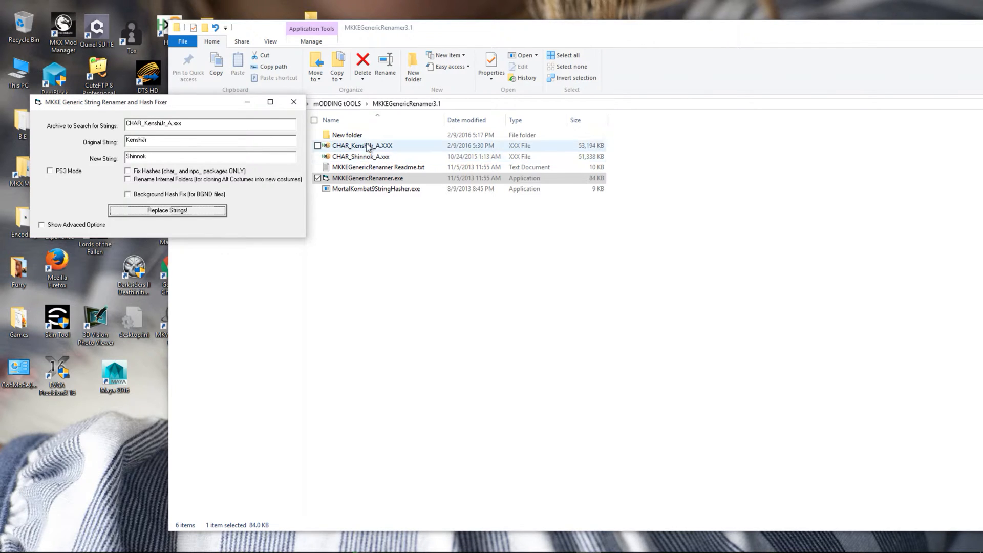
pyautogui.moveTo(344, 148)
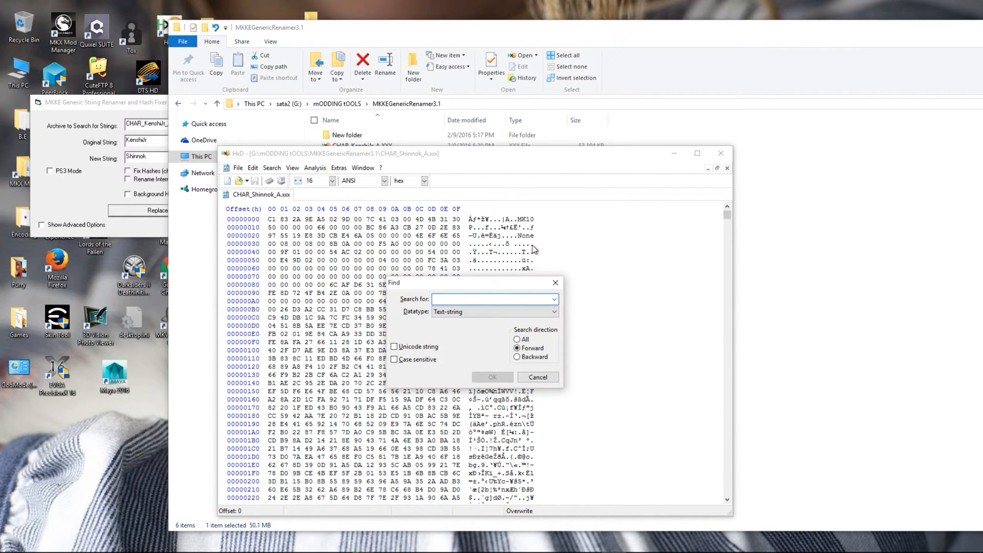
# - Search the Shinnok archive in HxD for 'attach' to locate LeftScepterAttach
pyautogui.write('attach')
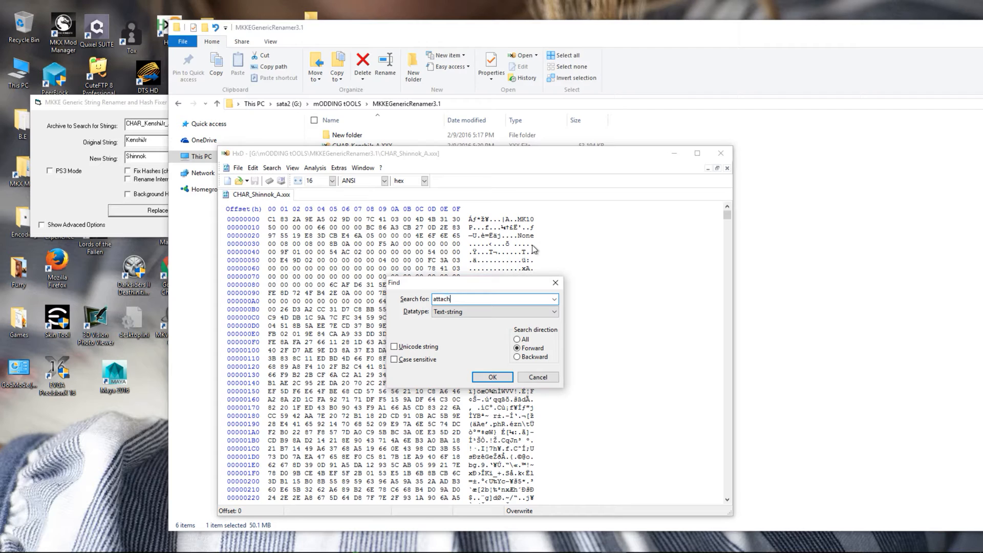
pyautogui.click(492, 376)
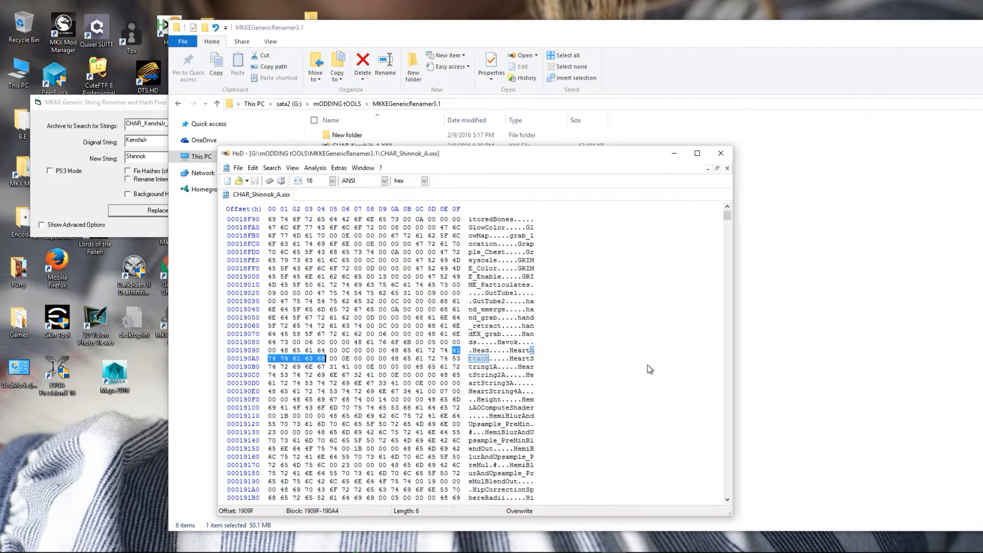
pyautogui.moveTo(688, 290)
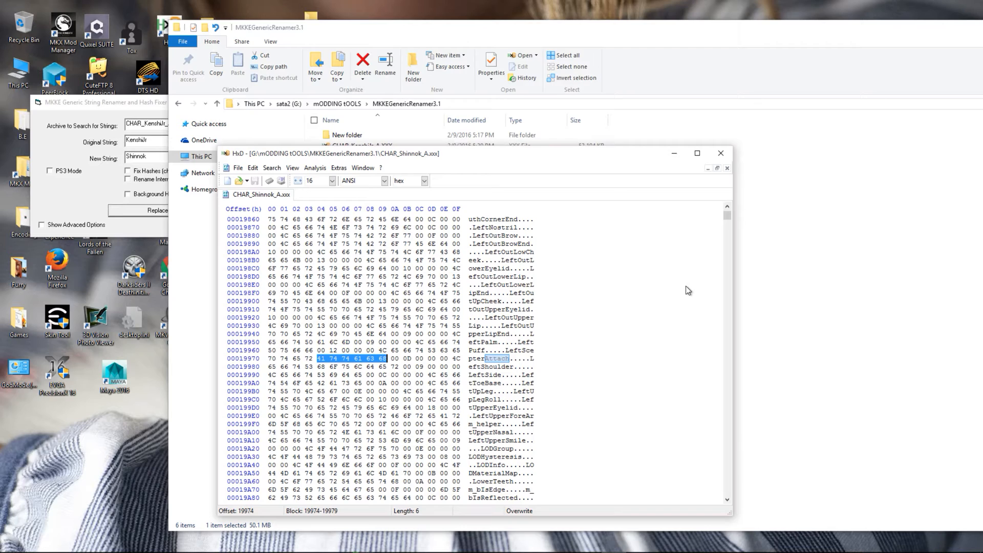
pyautogui.moveTo(588, 375)
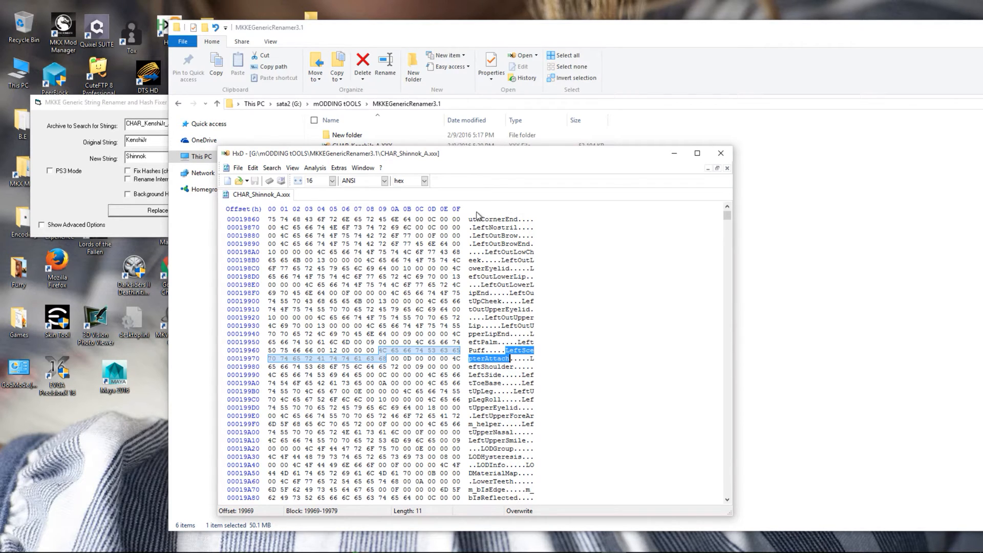
pyautogui.moveTo(148, 112)
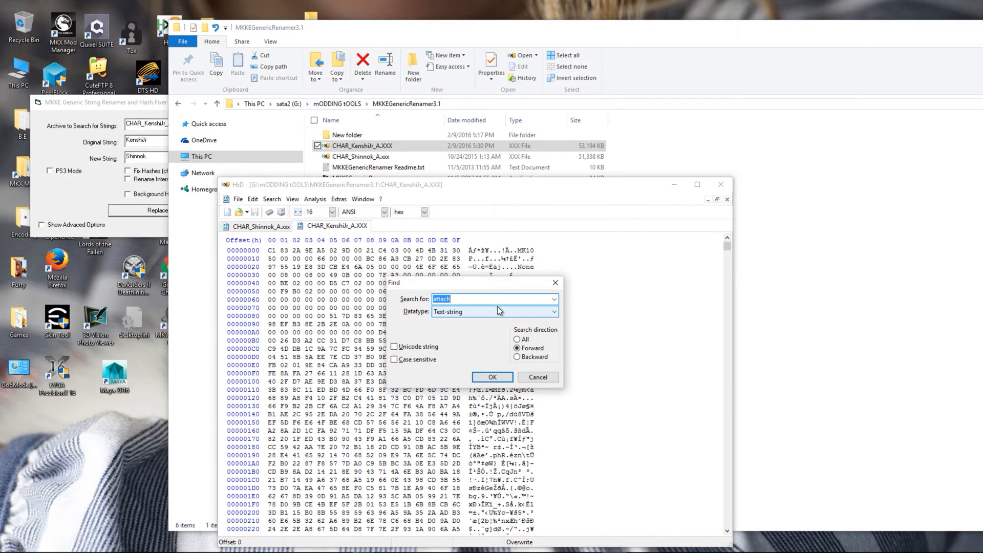
# - Search the Kenshi Jr. archive in HxD for 'attach' toward its LeftEnergyStick_Attach string
pyautogui.click(491, 377)
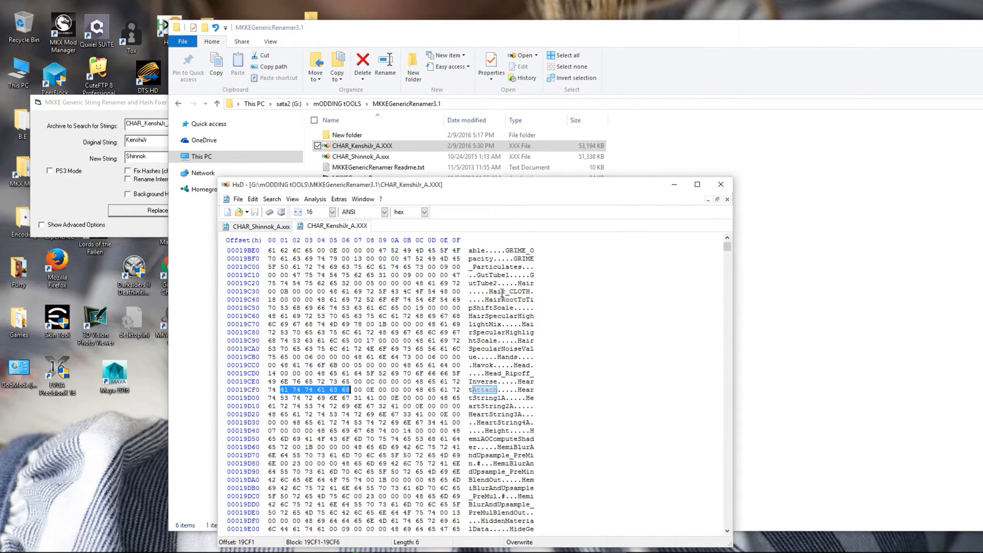
pyautogui.moveTo(500, 293)
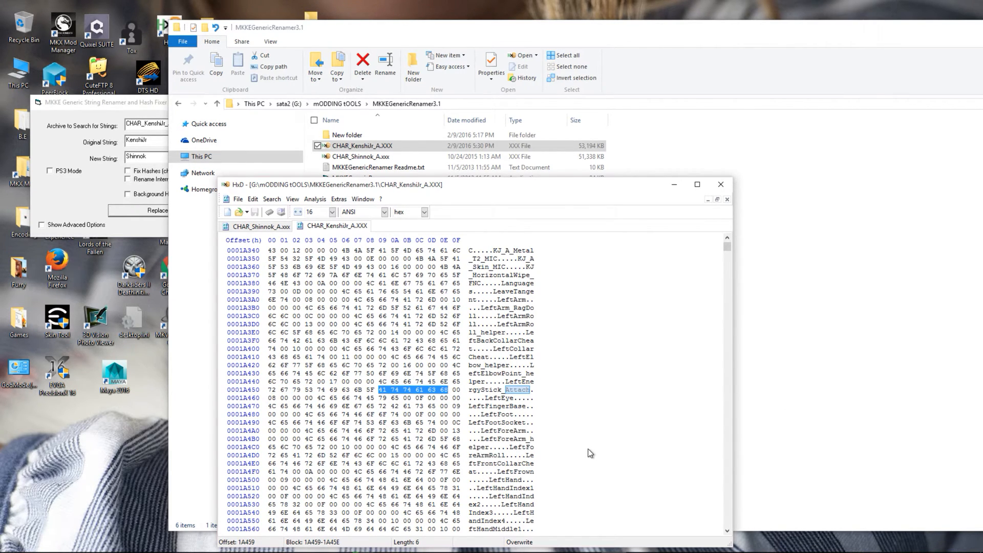
pyautogui.moveTo(569, 443)
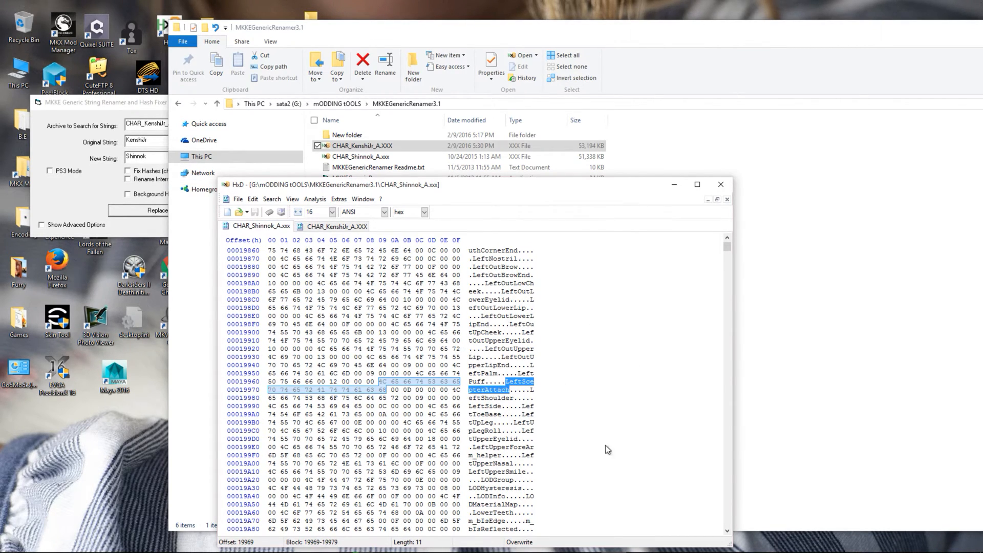
pyautogui.moveTo(549, 451)
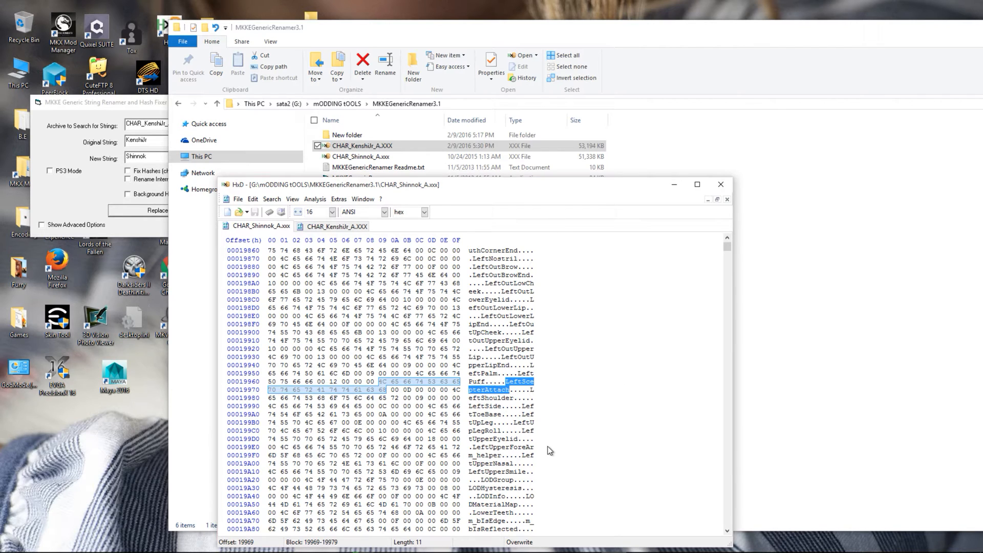
# - Switch back to the CHAR_KenshiJr_A.XXX tab to view the LeftEnergyStick_Attach bytes
pyautogui.click(339, 226)
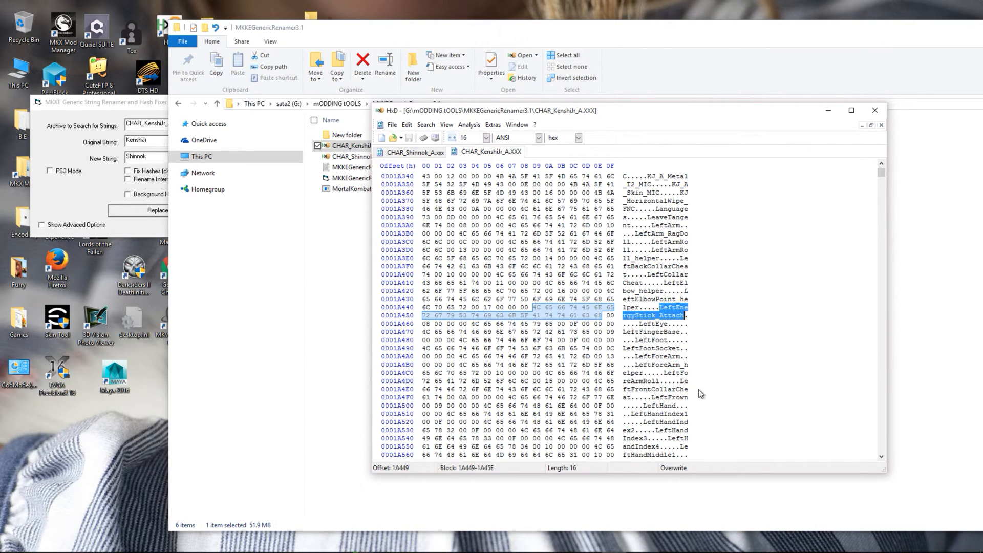
pyautogui.moveTo(95, 147)
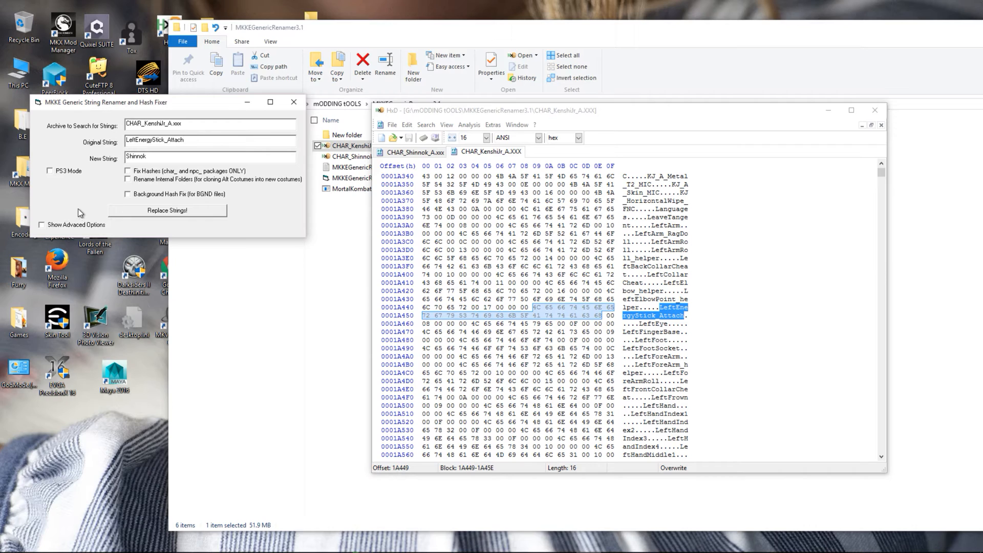
pyautogui.moveTo(506, 159)
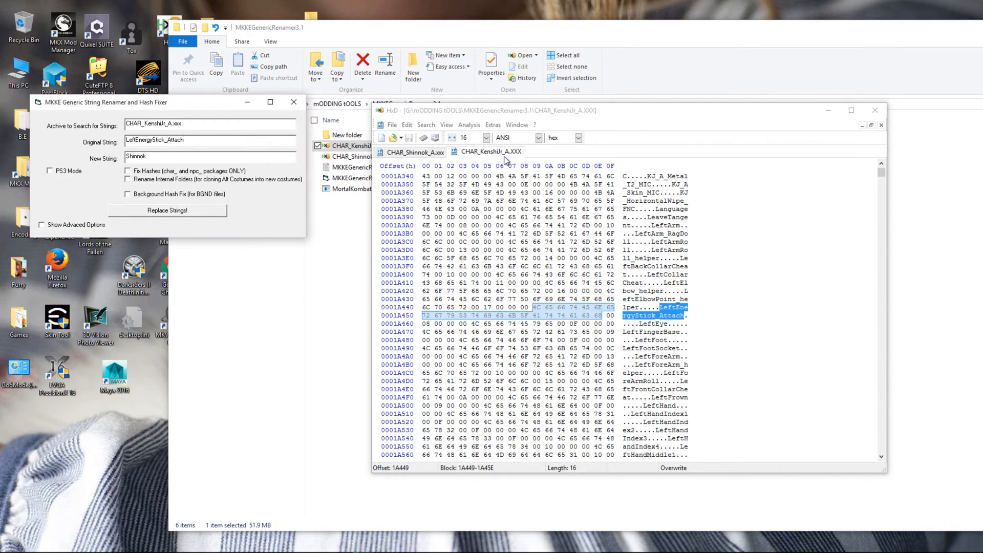
# - Enter LeftEnergyStick_Attach as original and LeftScepterAttach as new string, checked against Shinnok's file
pyautogui.click(413, 151)
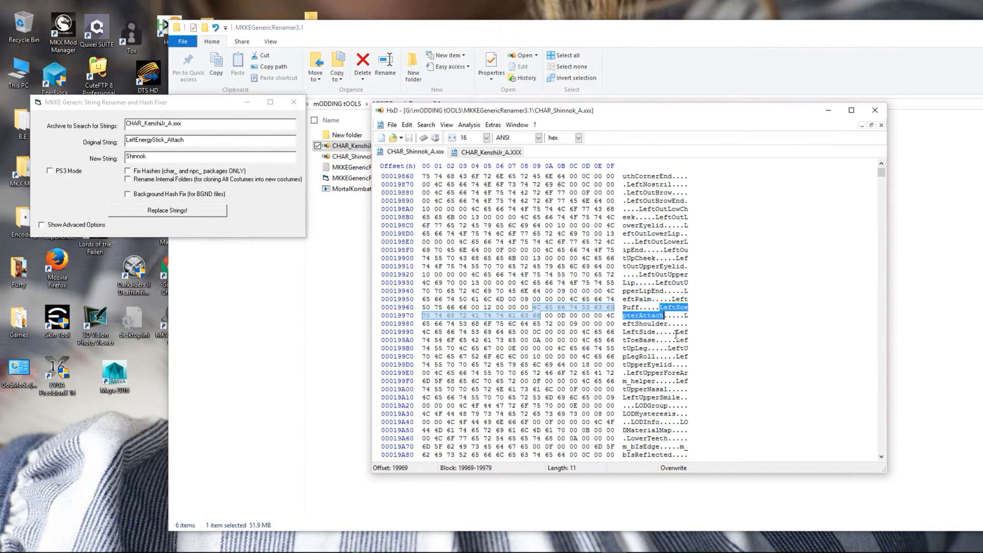
pyautogui.moveTo(43, 196)
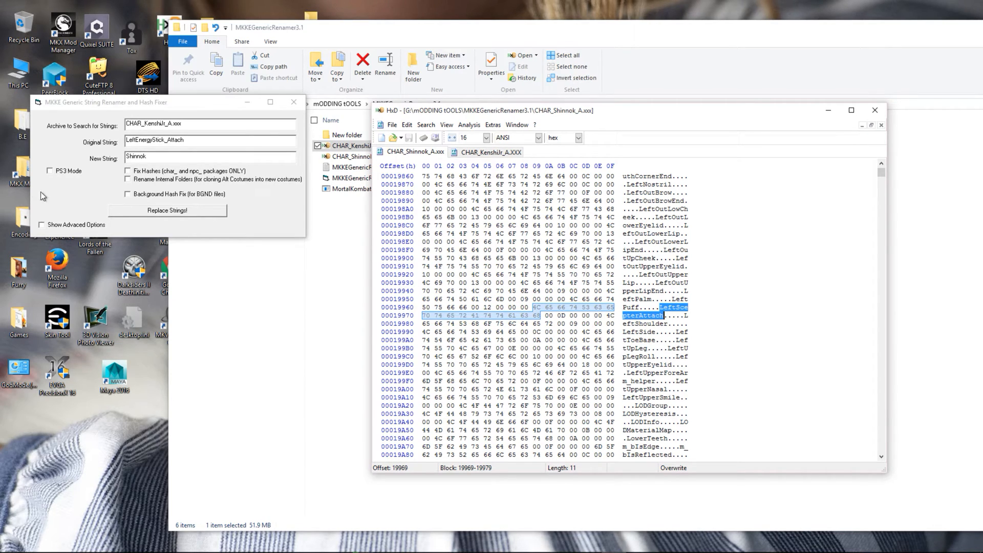
pyautogui.moveTo(450, 138)
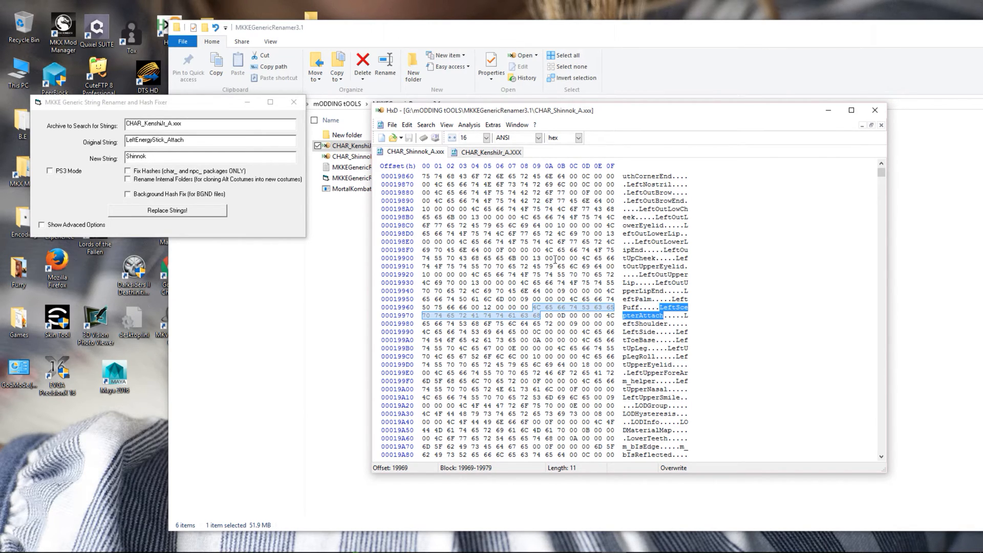
pyautogui.moveTo(532, 148)
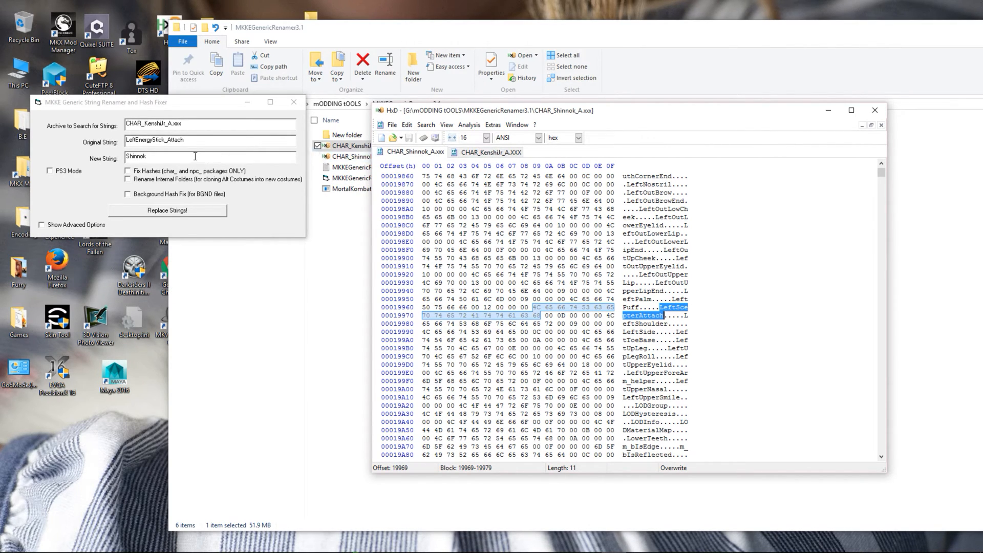
pyautogui.write('LeftScepterAttach')
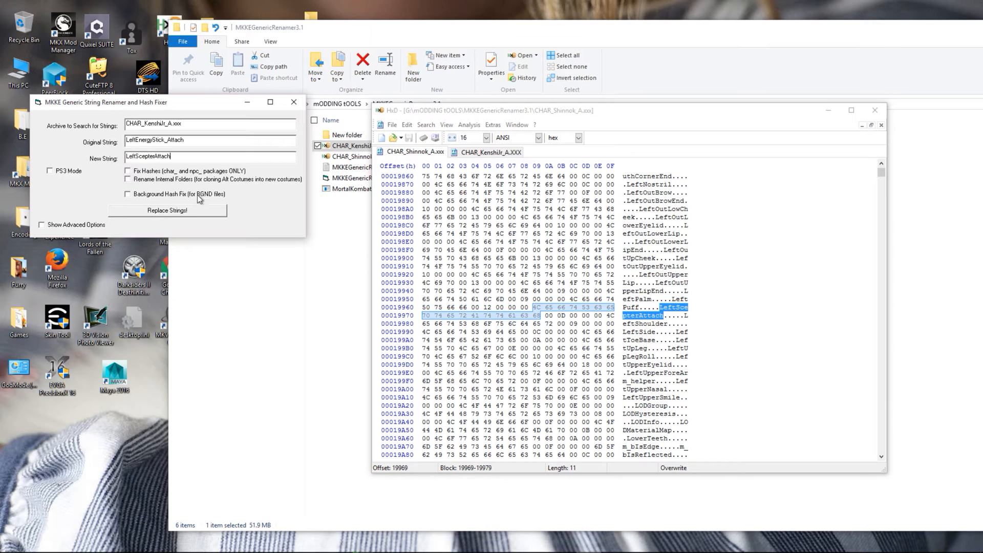
pyautogui.moveTo(621, 171)
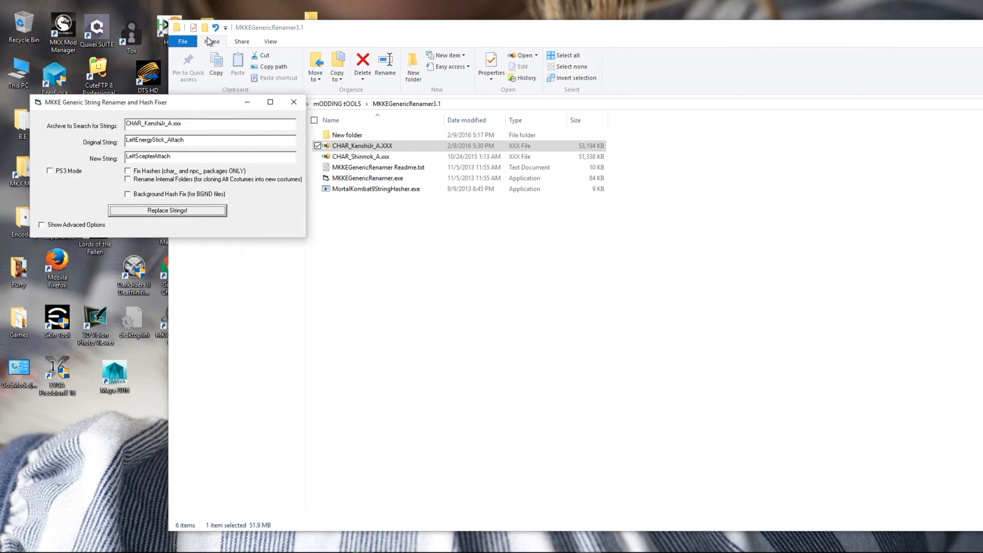
pyautogui.moveTo(141, 101)
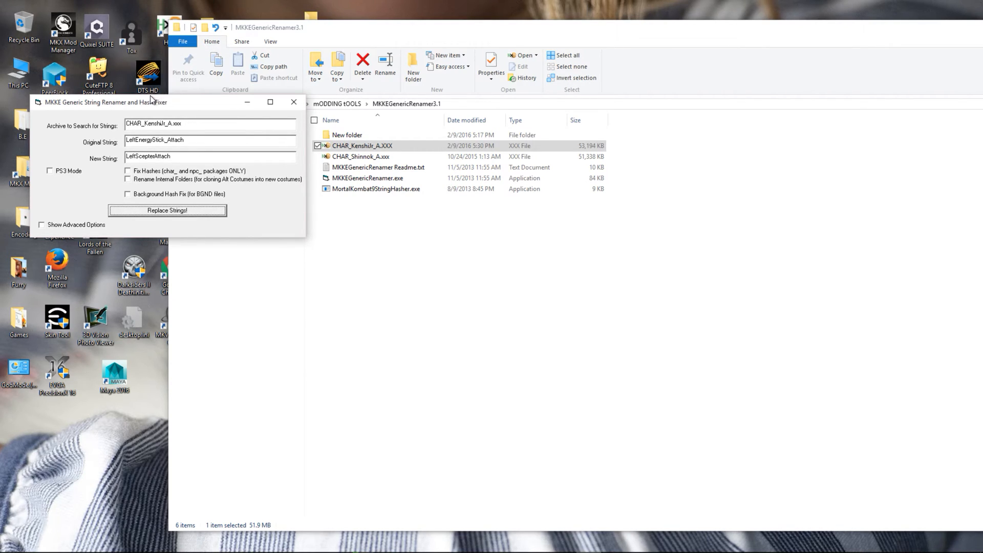
# - Run the LeftEnergyStick_Attach to LeftScepterAttach replacement, which replaces 9 strings
pyautogui.click(167, 211)
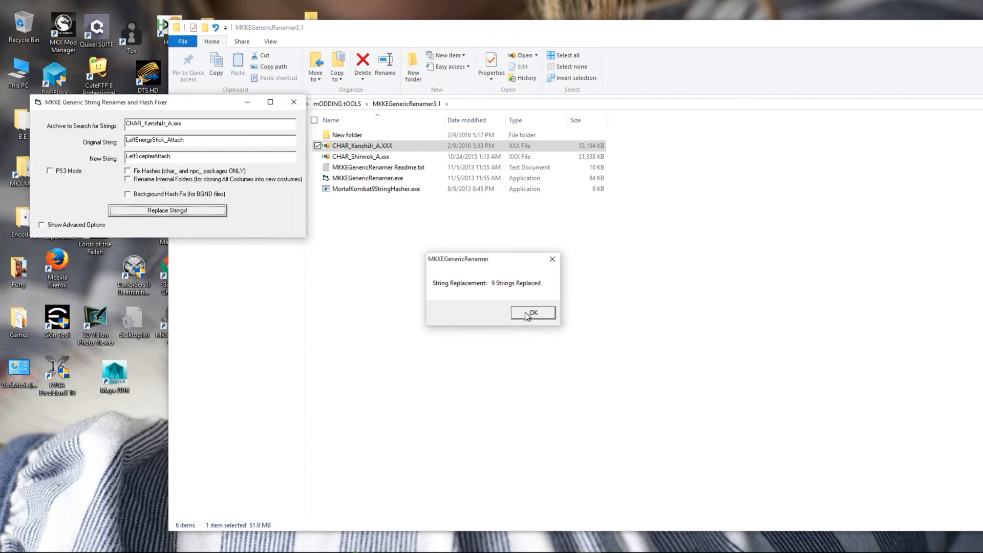
pyautogui.click(533, 312)
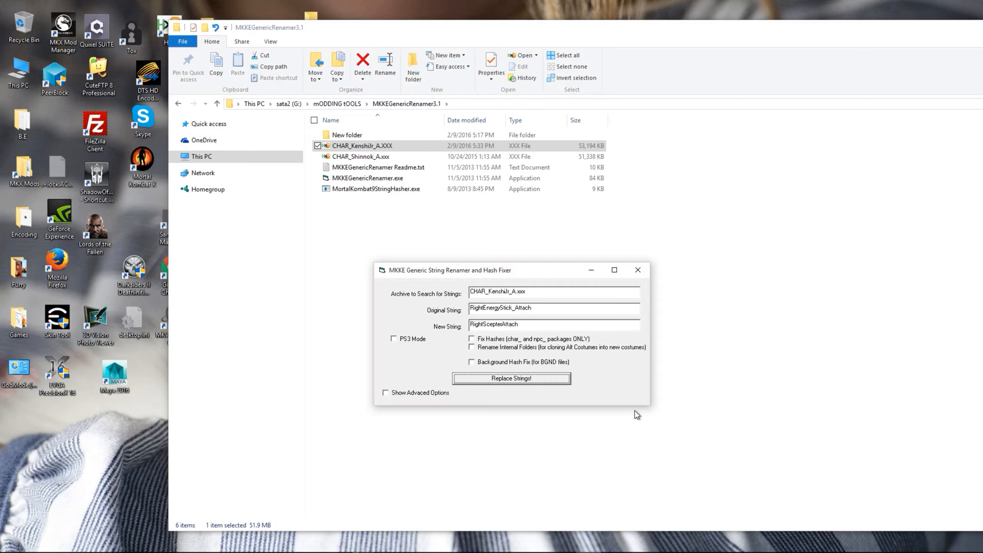
# - Run the RightEnergyStick_Attach to RightScepterAttach replacement, replacing 9 more strings
pyautogui.click(510, 379)
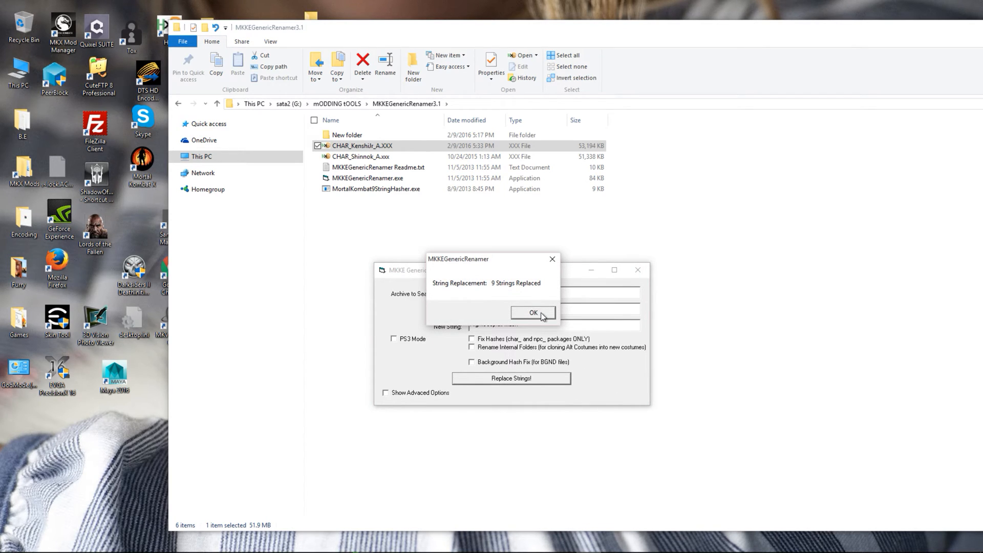
pyautogui.click(532, 312)
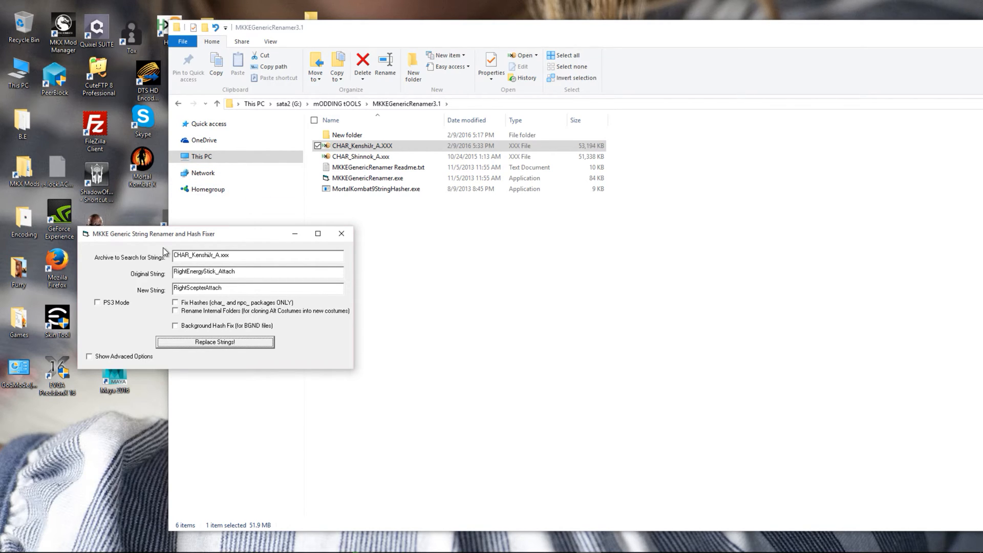
pyautogui.moveTo(422, 197)
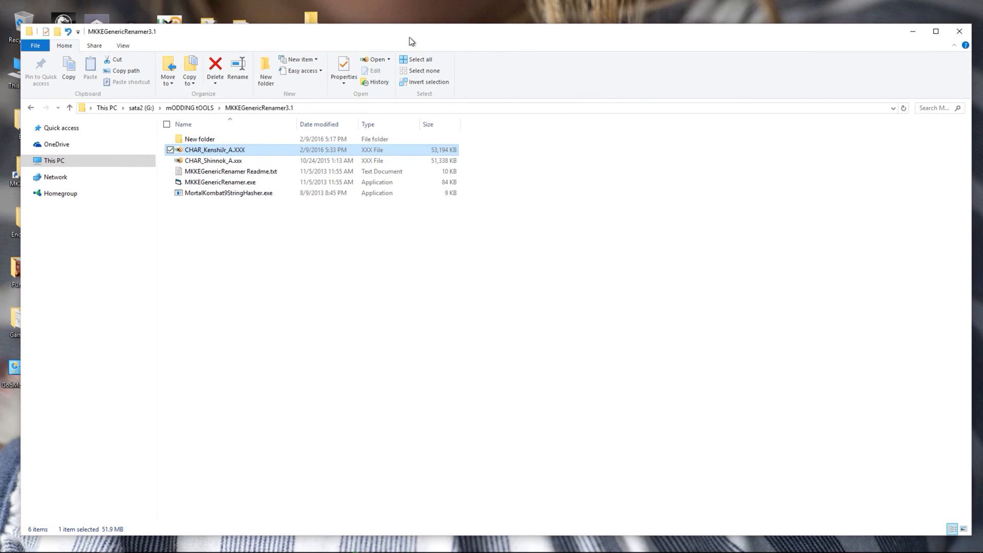
pyautogui.moveTo(896, 35)
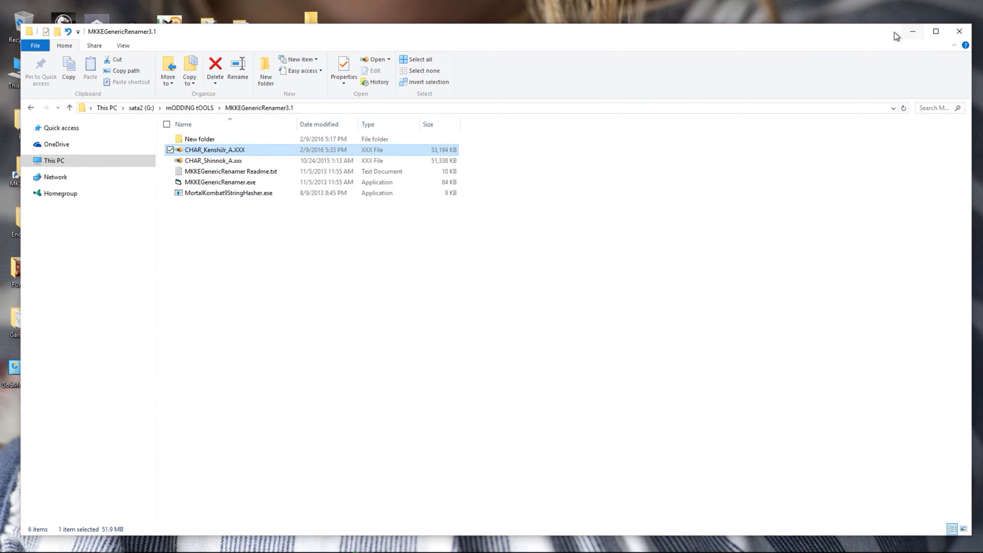
pyautogui.moveTo(908, 33)
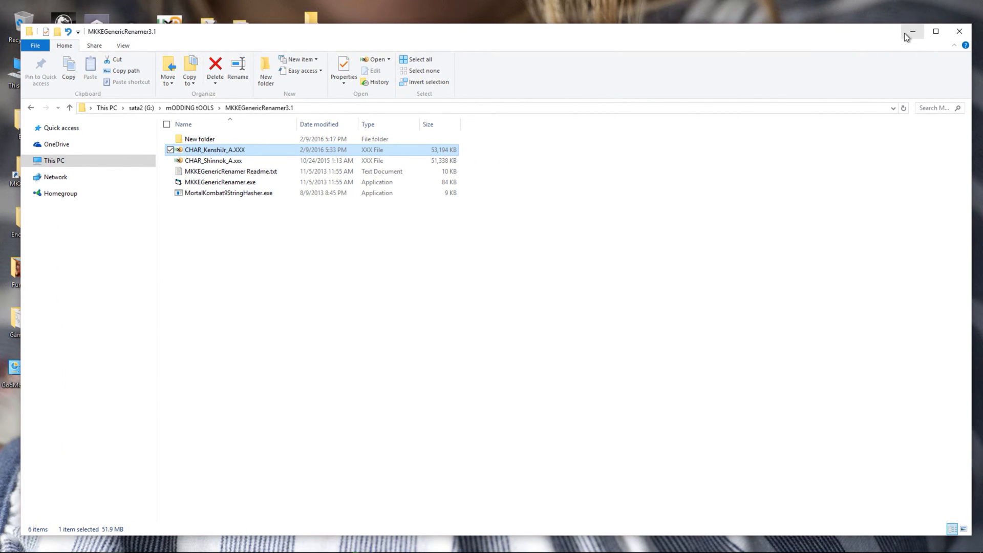
# - Minimize the MKKEGenericRenamer3.1 folder window to clear the screen
pyautogui.click(912, 31)
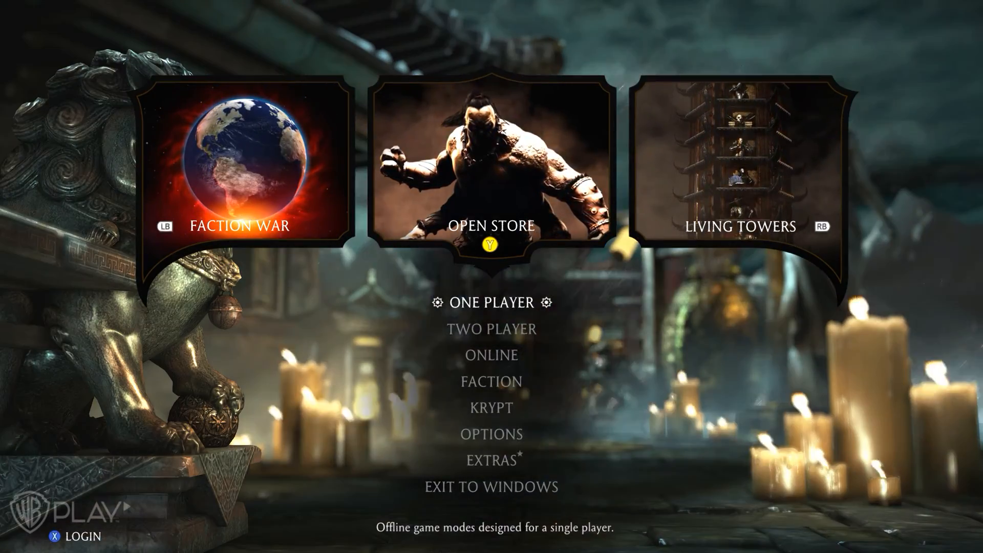
# - Start One Player Training with Shinnok in the Cyber costume and choose the opponent fighter
pyautogui.click(491, 302)
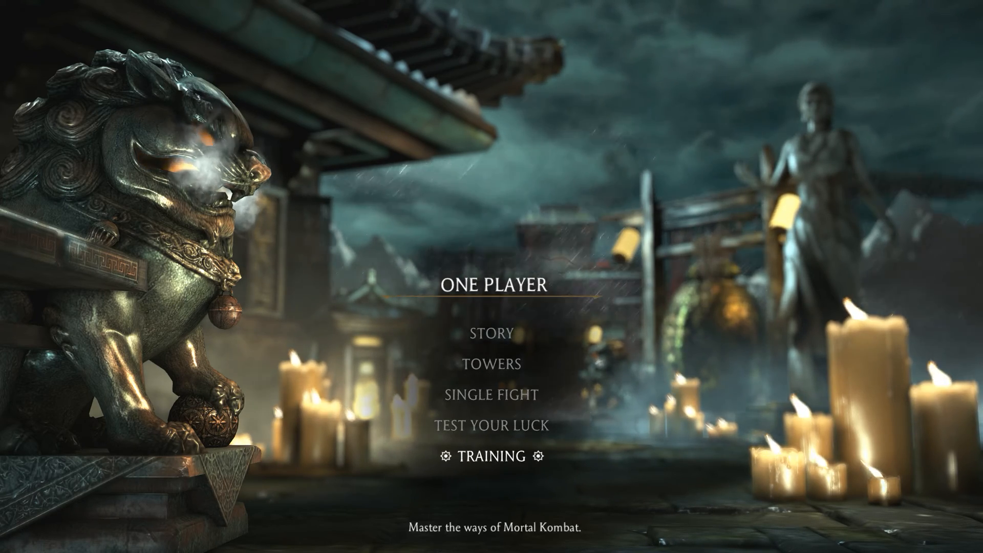
pyautogui.click(489, 456)
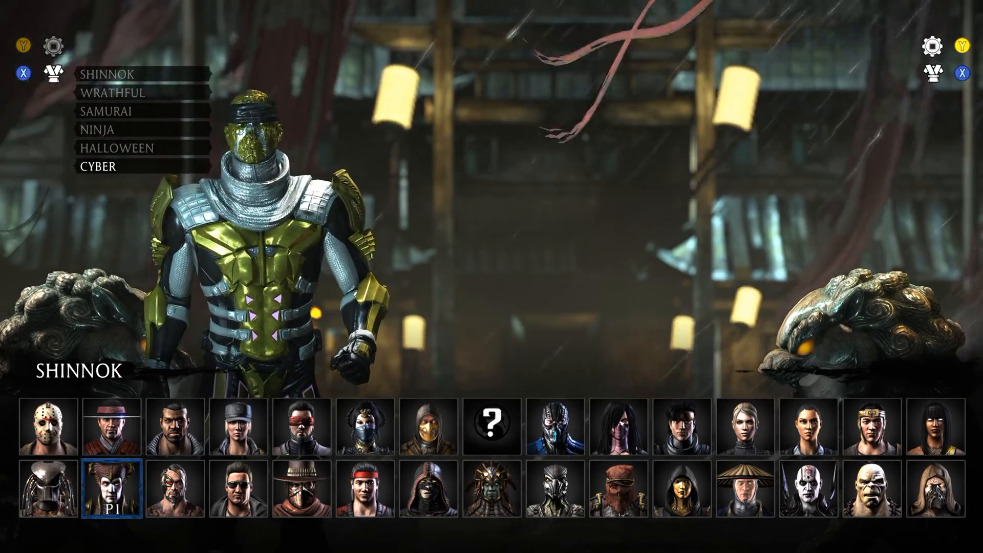
pyautogui.click(563, 438)
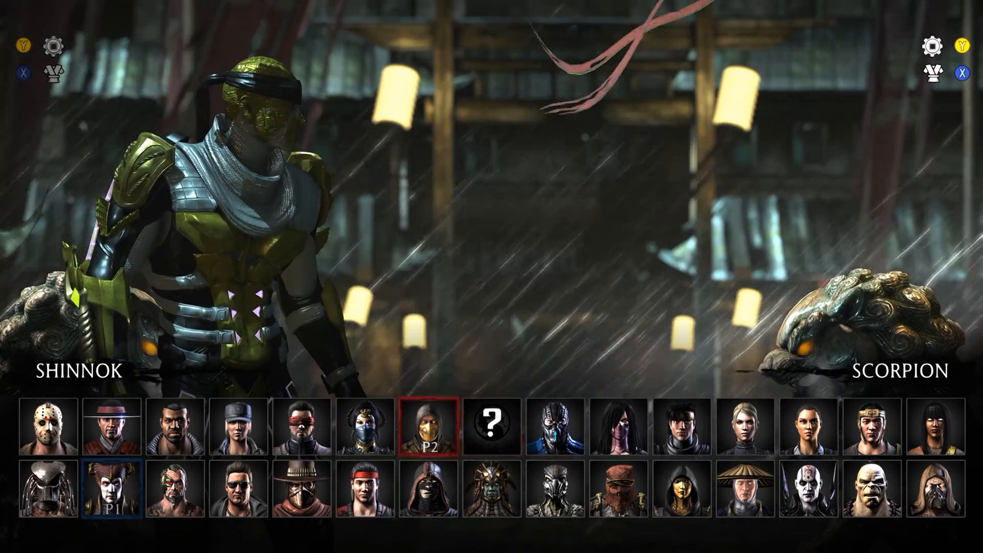
pyautogui.click(105, 493)
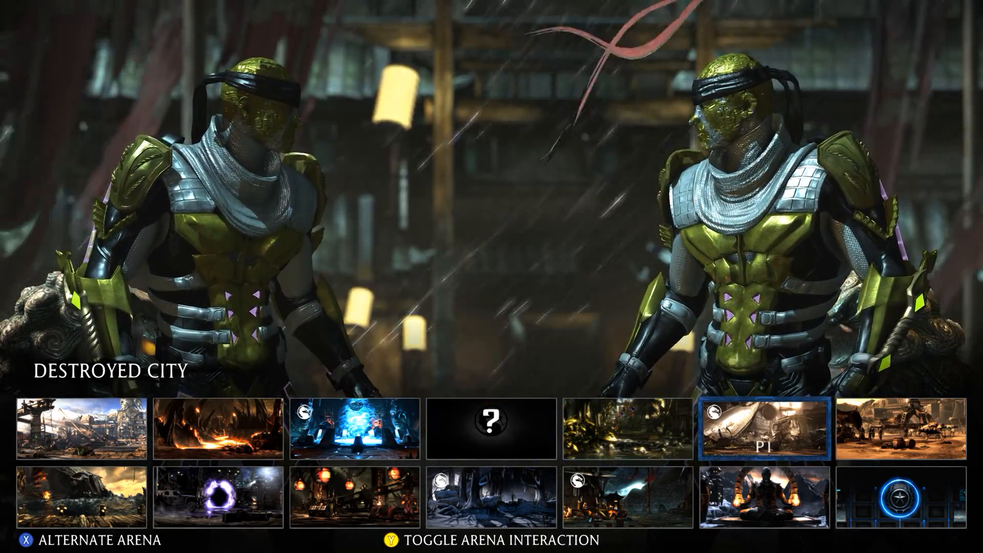
# - Start the fight in Destroyed City, then pause to bring up Shinnok's Move List
pyautogui.click(762, 437)
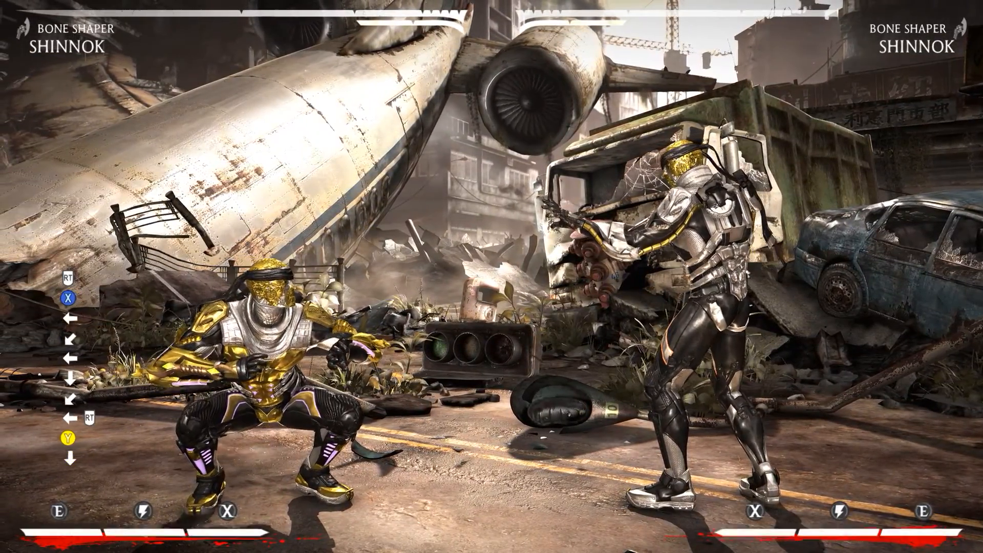
pyautogui.press('Start')
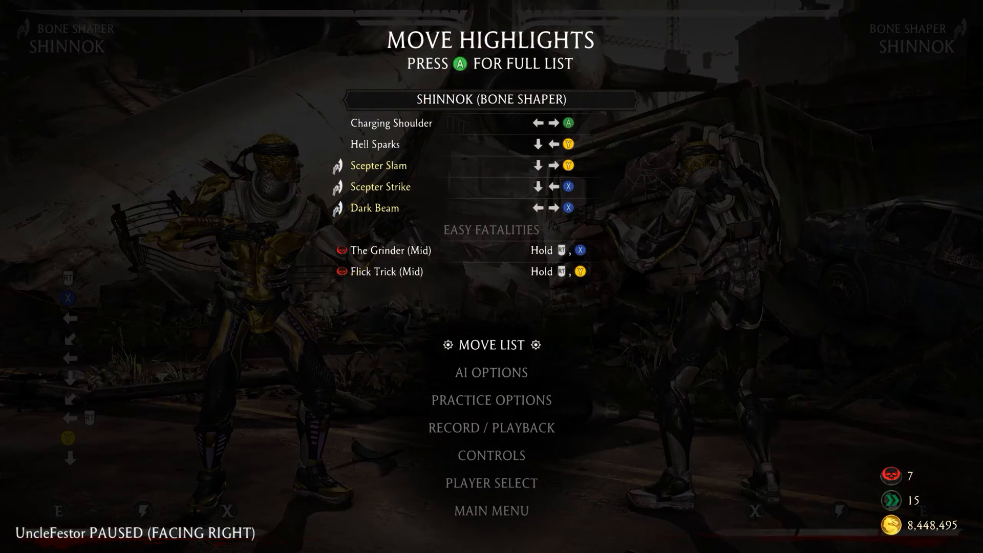